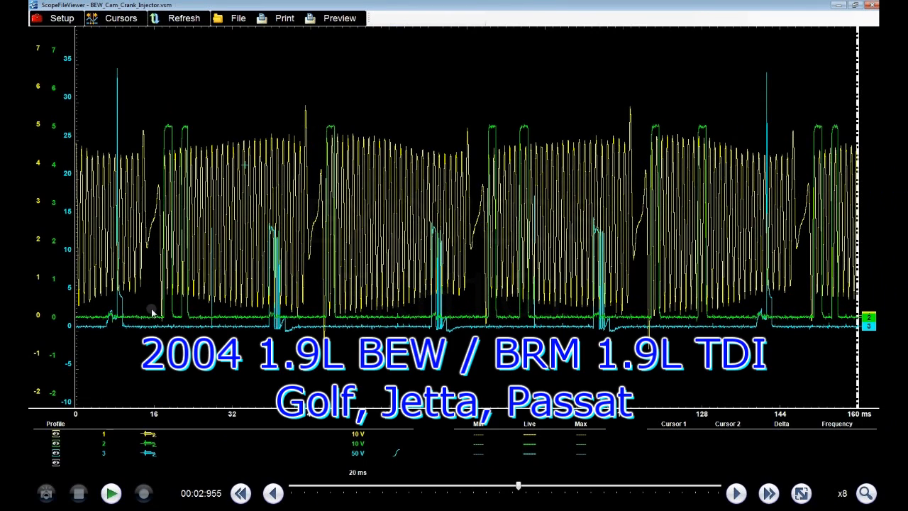
mouse_move(167, 335)
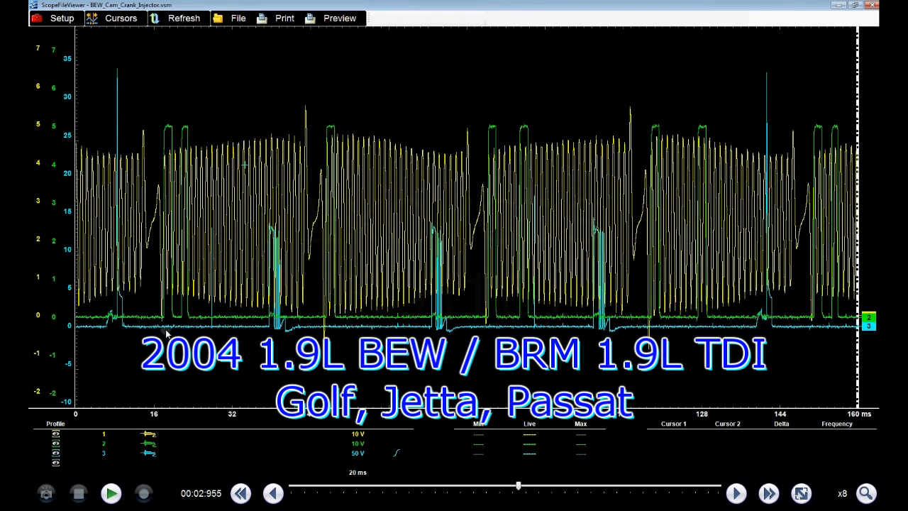
mouse_move(139, 261)
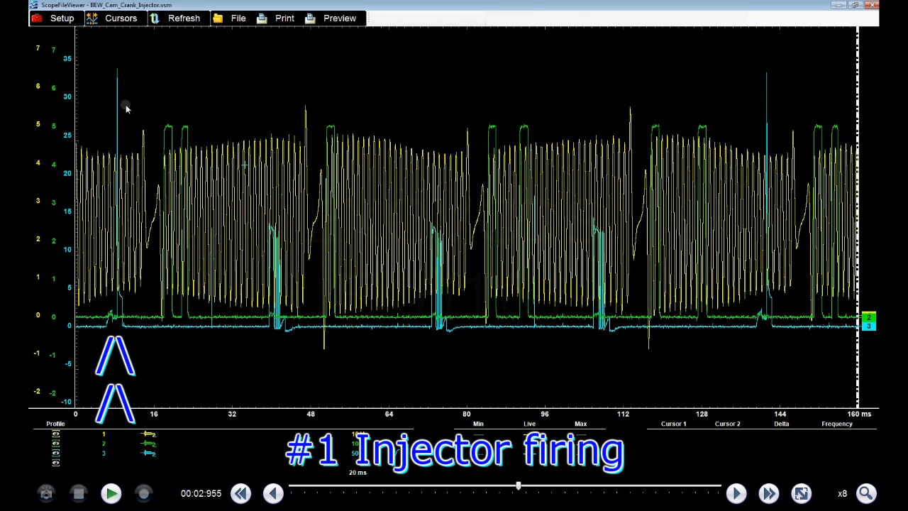
mouse_move(122, 102)
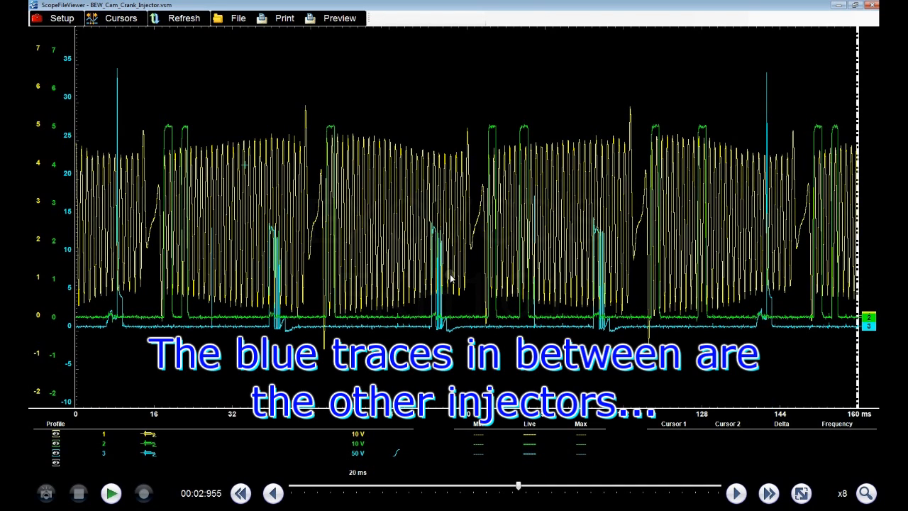
mouse_move(397, 334)
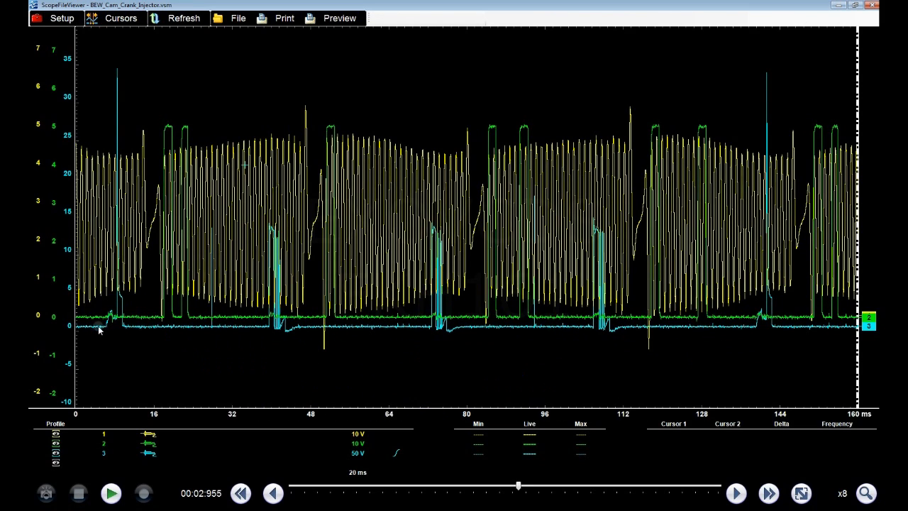
mouse_move(420, 326)
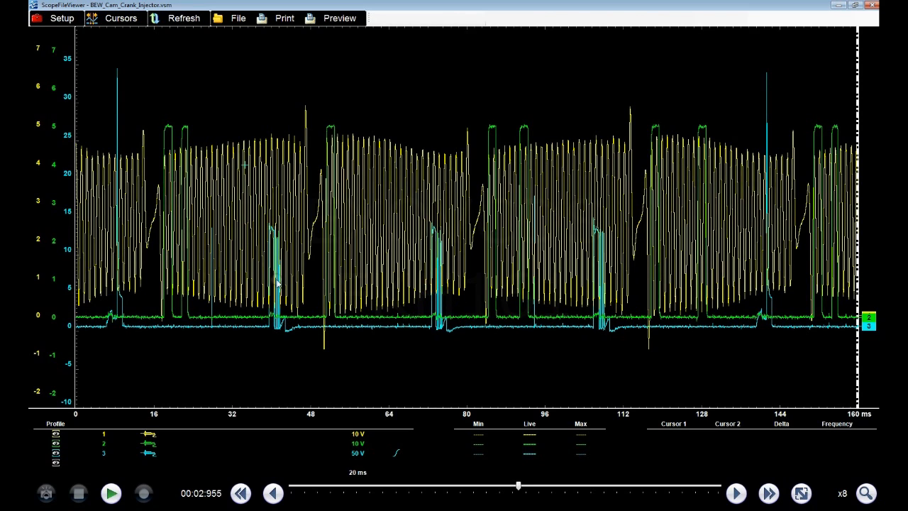
mouse_move(282, 321)
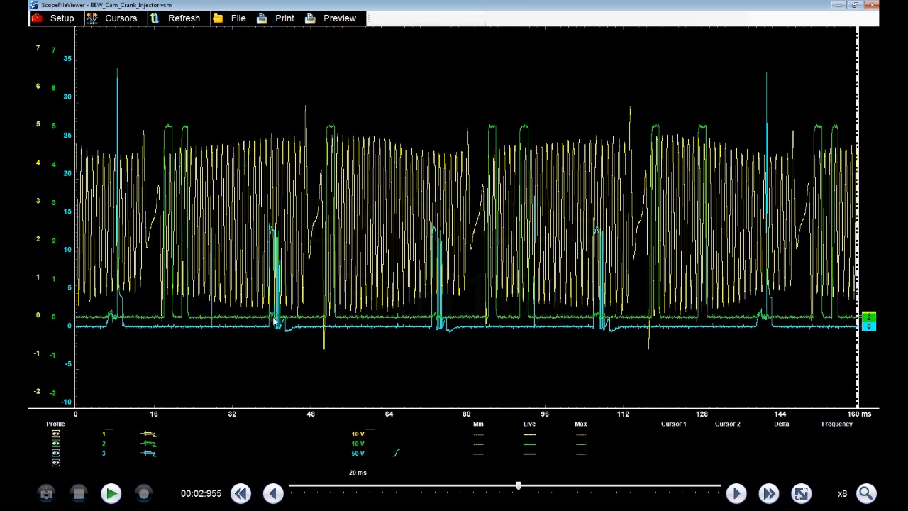
mouse_move(491, 331)
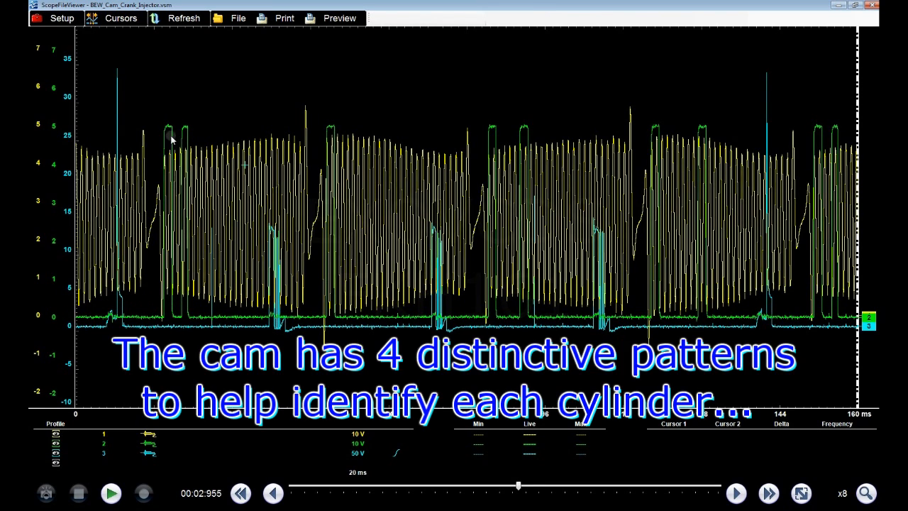
mouse_move(607, 142)
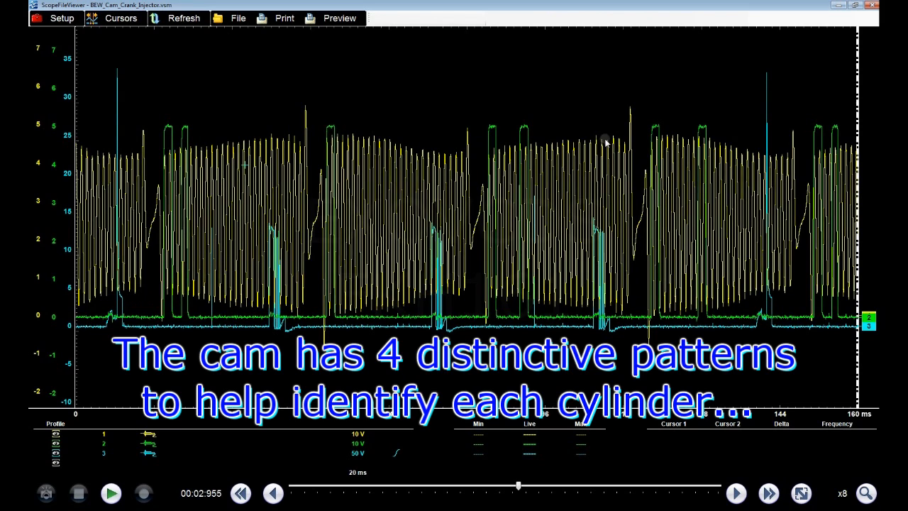
mouse_move(342, 153)
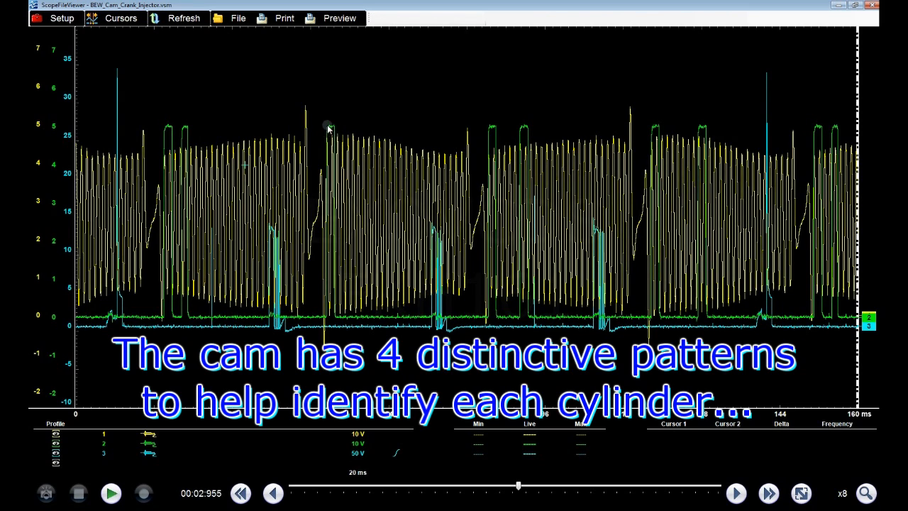
mouse_move(182, 142)
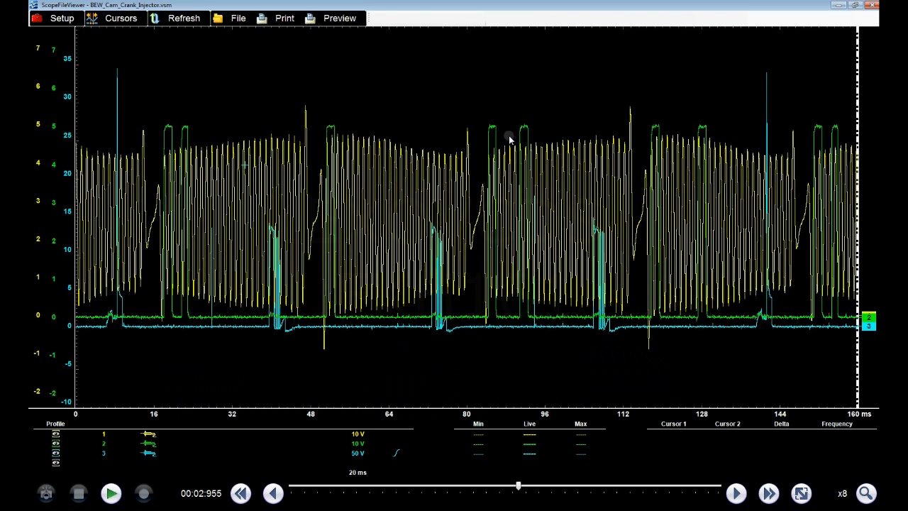
mouse_move(707, 154)
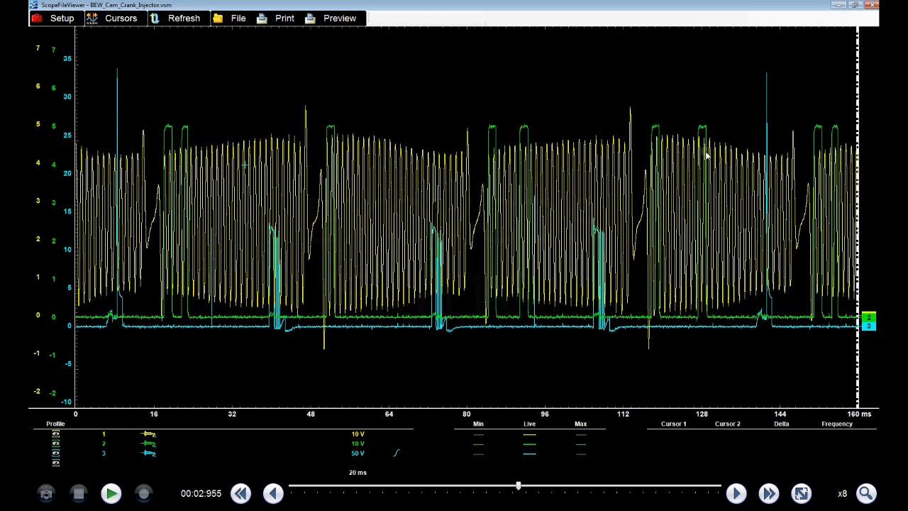
mouse_move(824, 158)
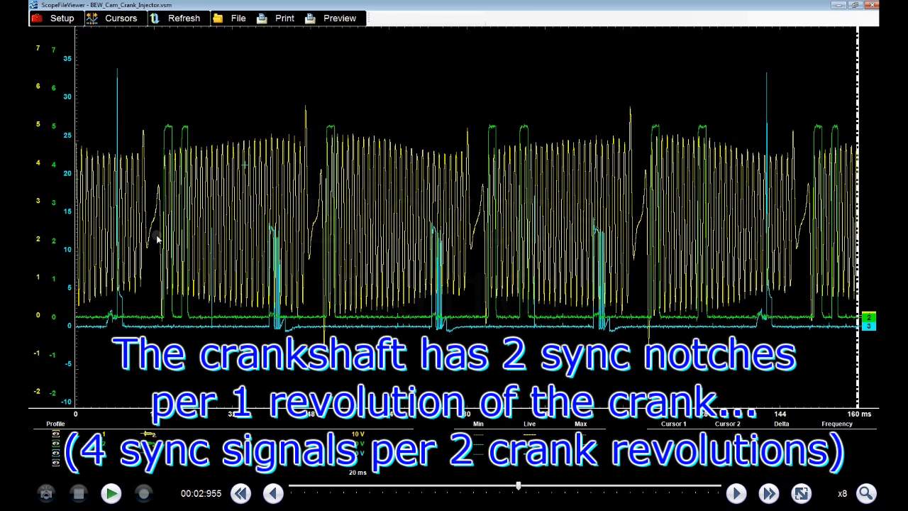
mouse_move(475, 233)
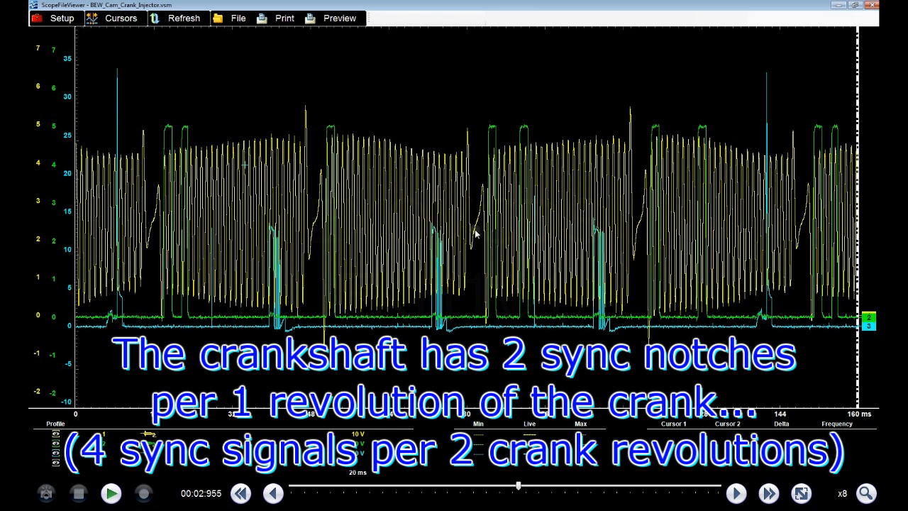
mouse_move(159, 216)
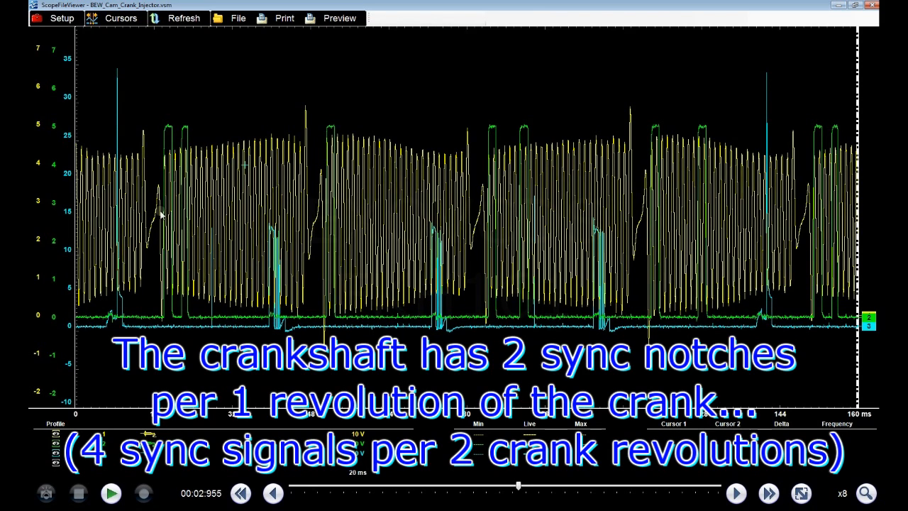
mouse_move(489, 205)
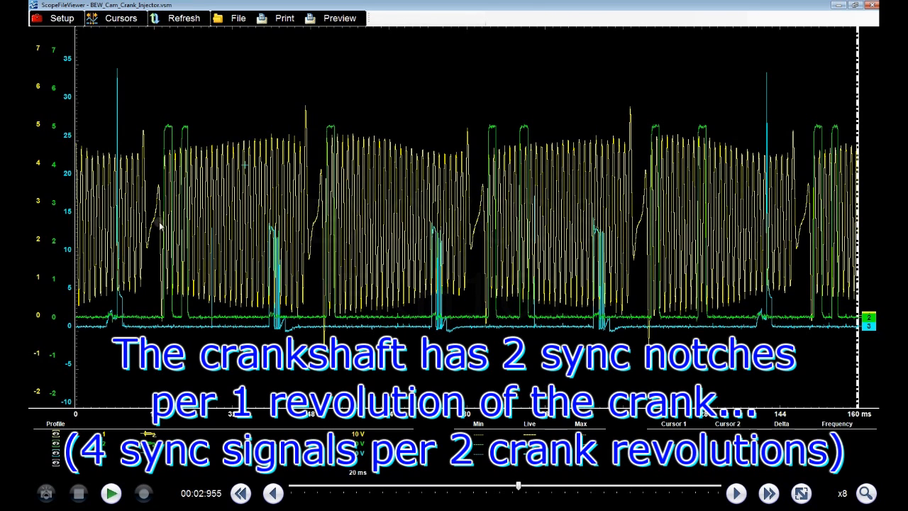
mouse_move(159, 216)
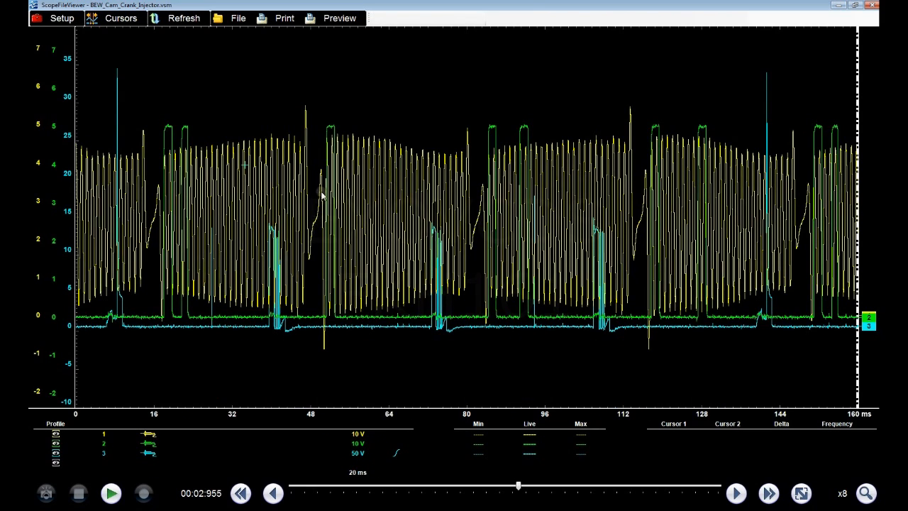
mouse_move(320, 185)
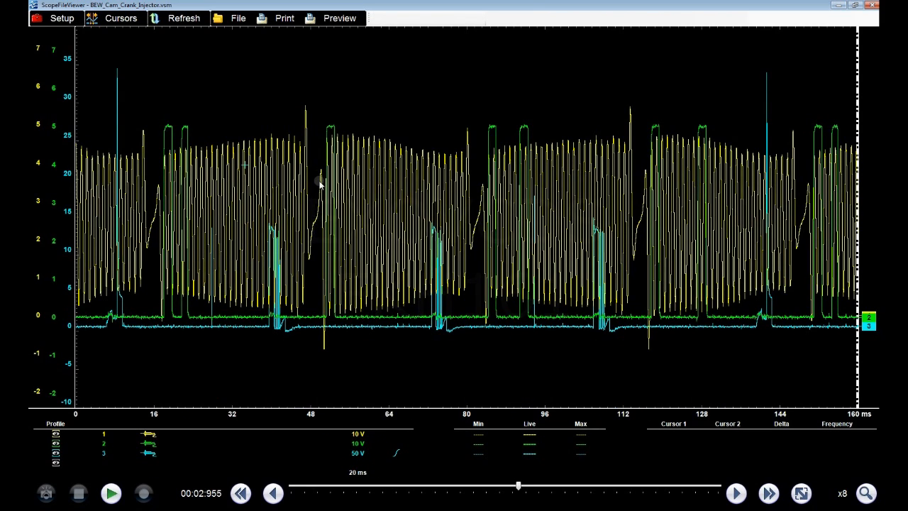
mouse_move(324, 205)
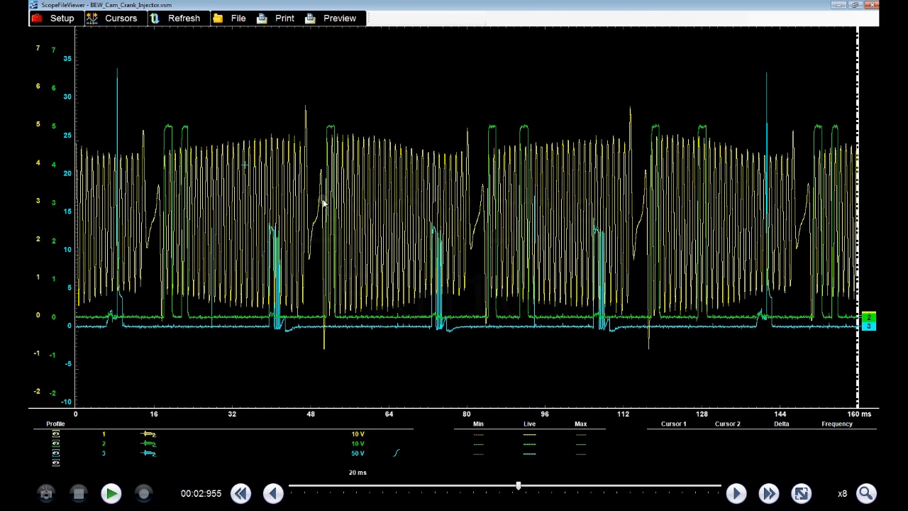
mouse_move(338, 205)
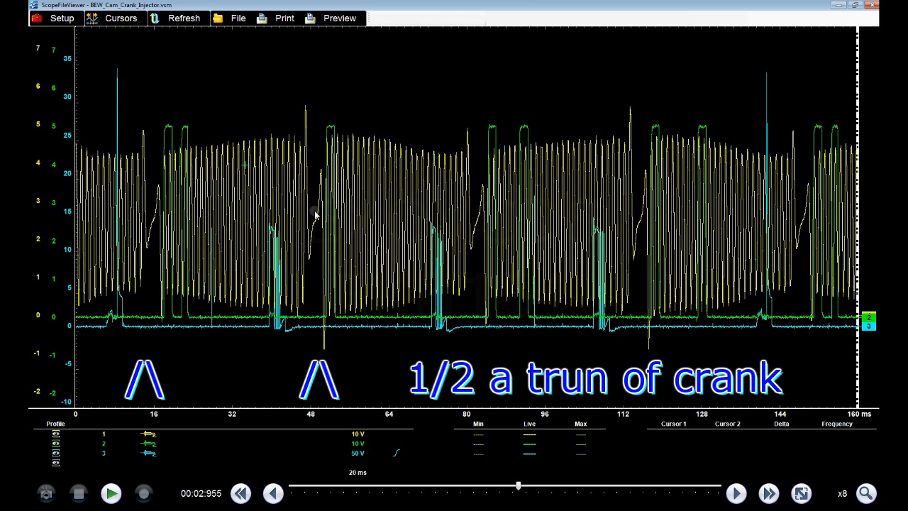
mouse_move(150, 230)
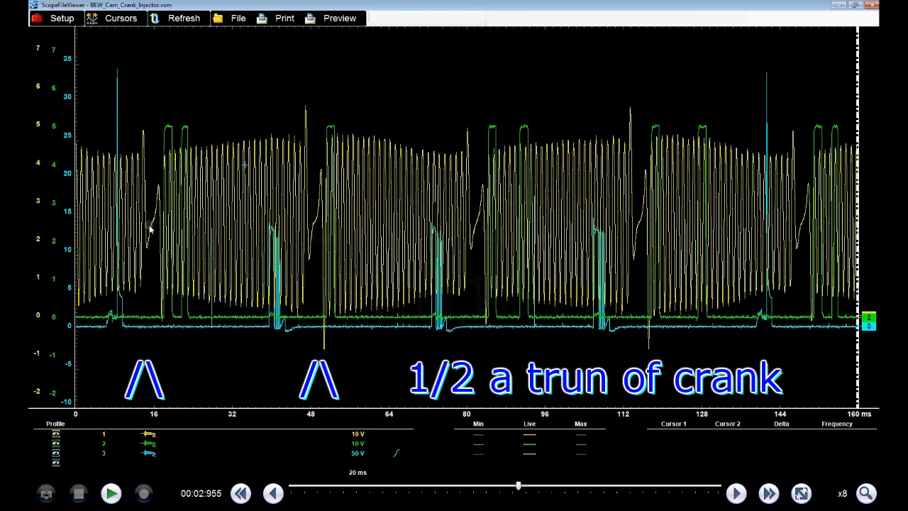
mouse_move(312, 226)
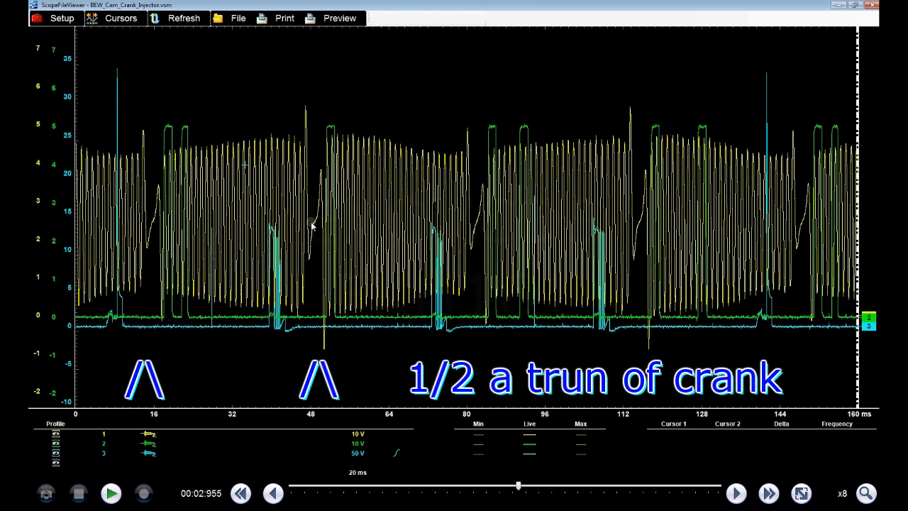
mouse_move(315, 229)
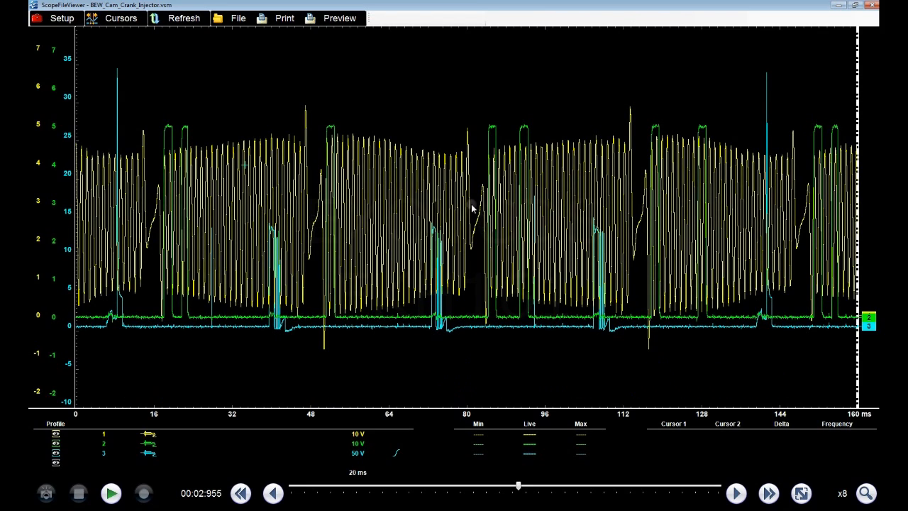
mouse_move(163, 218)
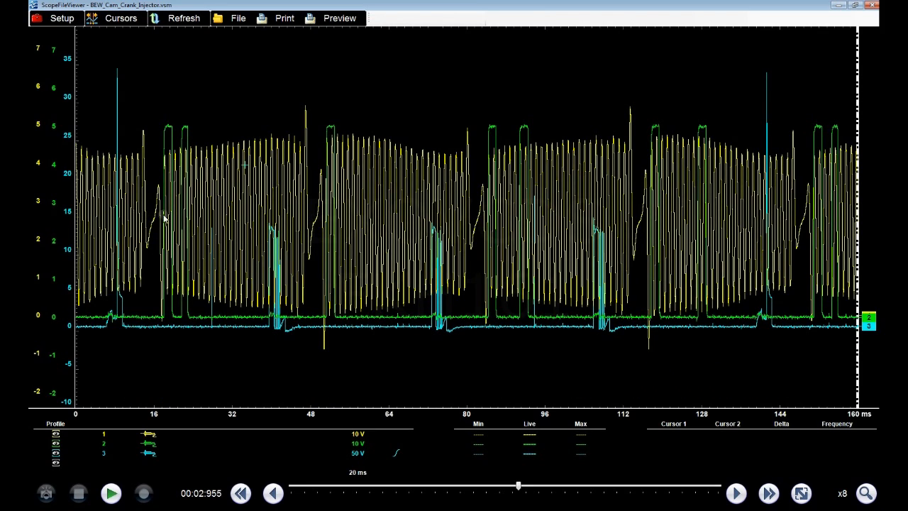
mouse_move(624, 188)
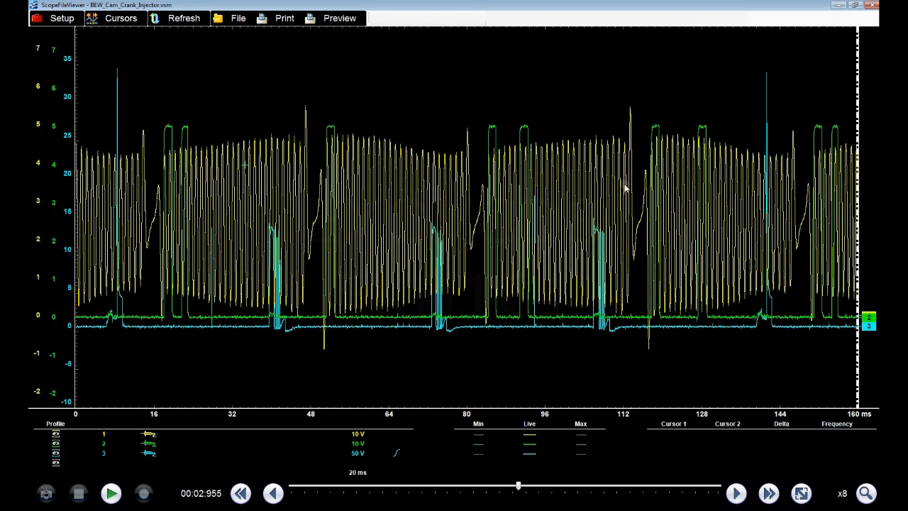
mouse_move(635, 227)
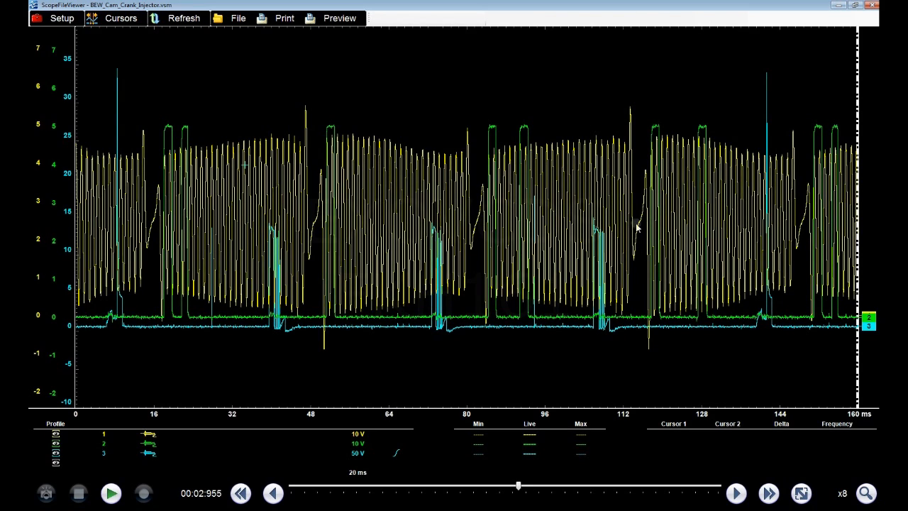
mouse_move(128, 212)
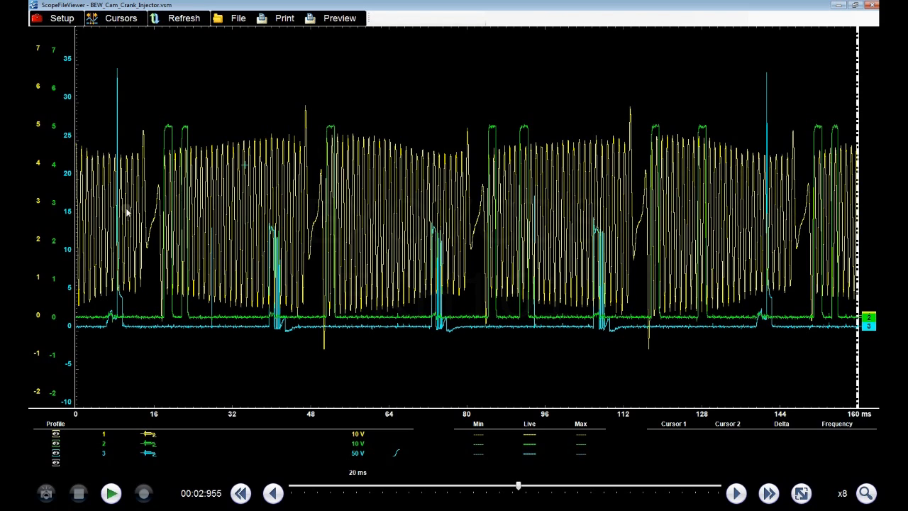
mouse_move(167, 196)
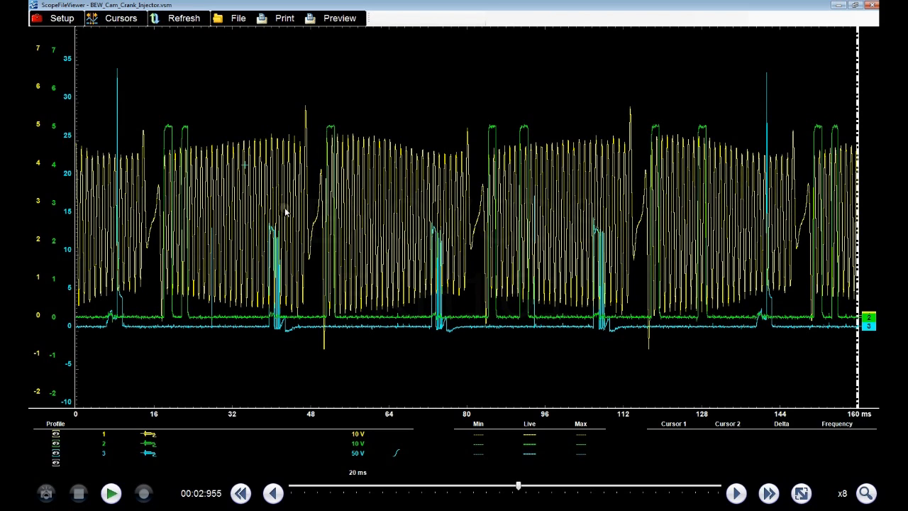
mouse_move(386, 205)
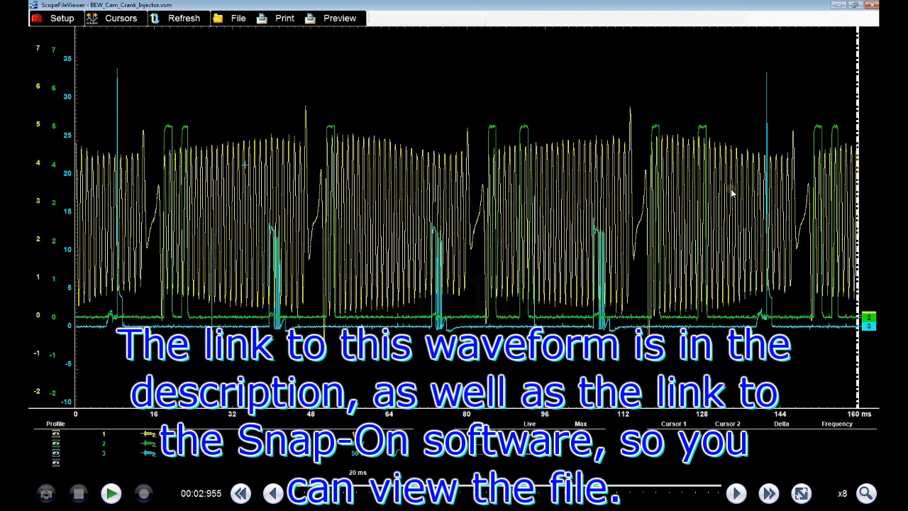
mouse_move(774, 169)
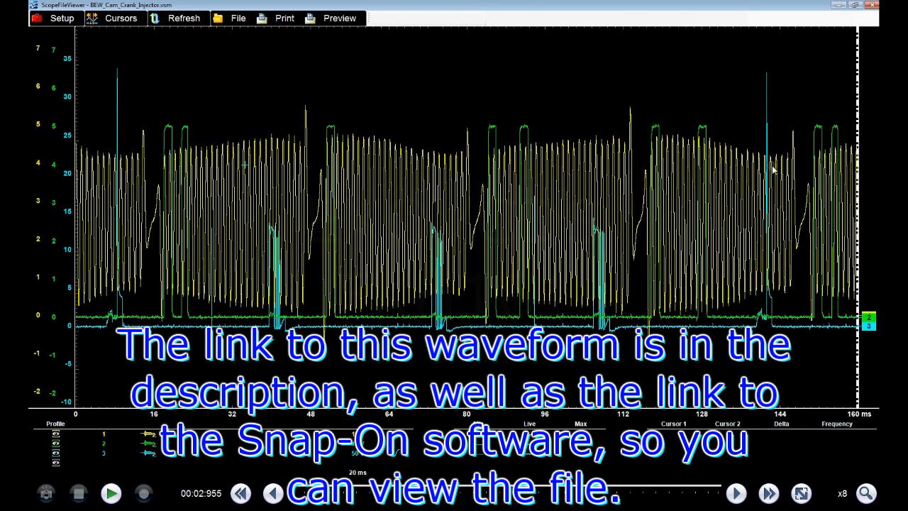
mouse_move(698, 255)
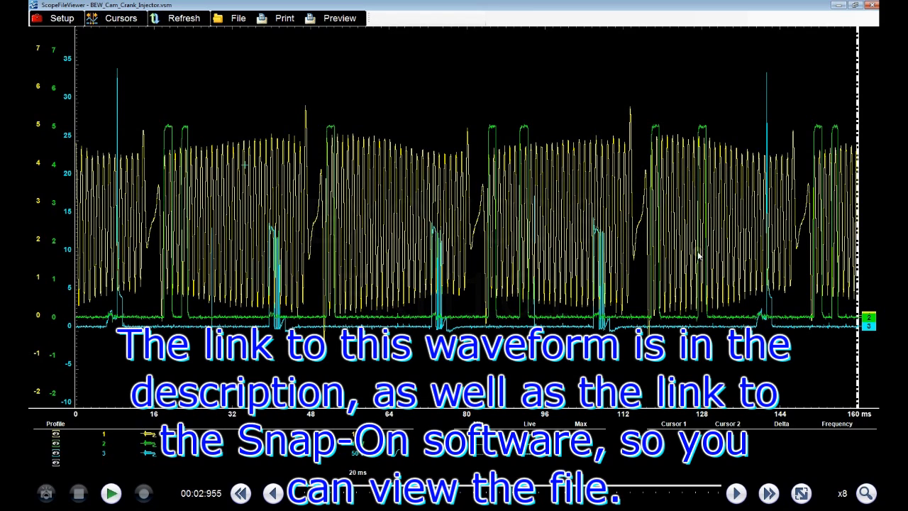
mouse_move(872, 483)
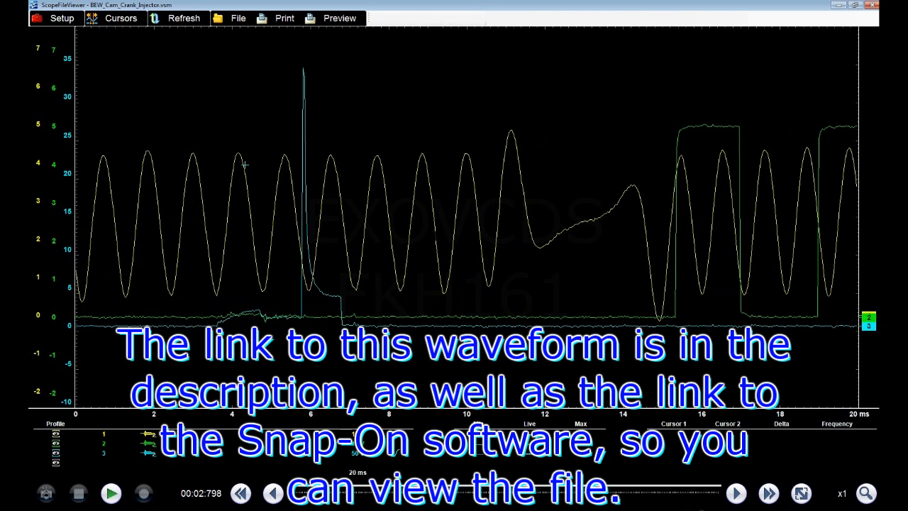
Step: Advance the capture point by point until the injector spike sits near 3 ms, ahead of the cam square waves
click(736, 494)
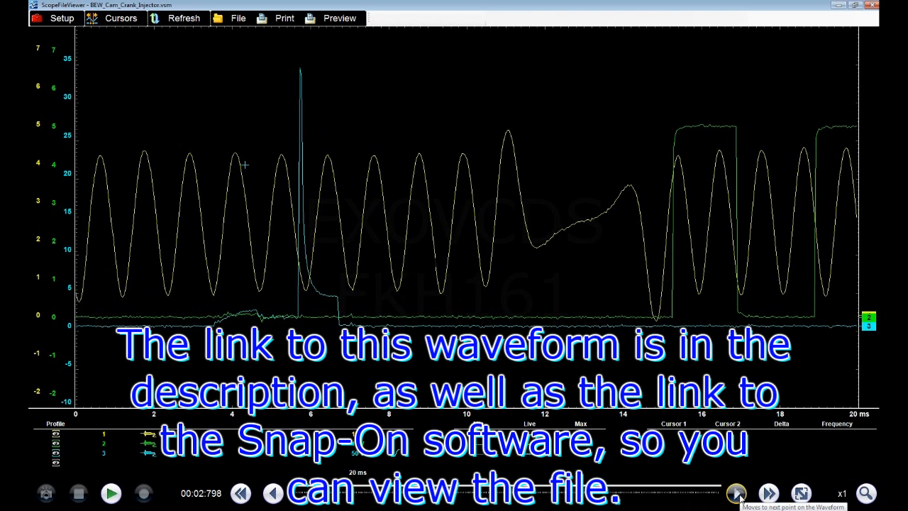
click(735, 494)
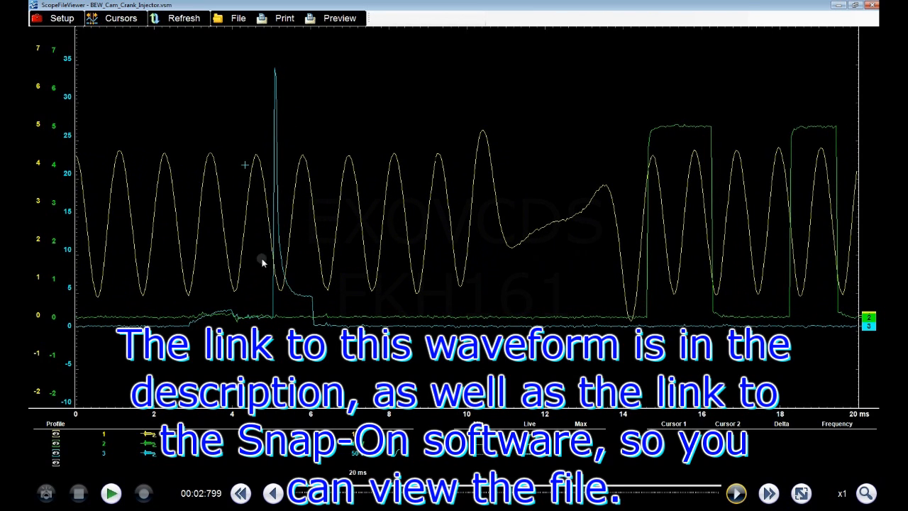
mouse_move(312, 220)
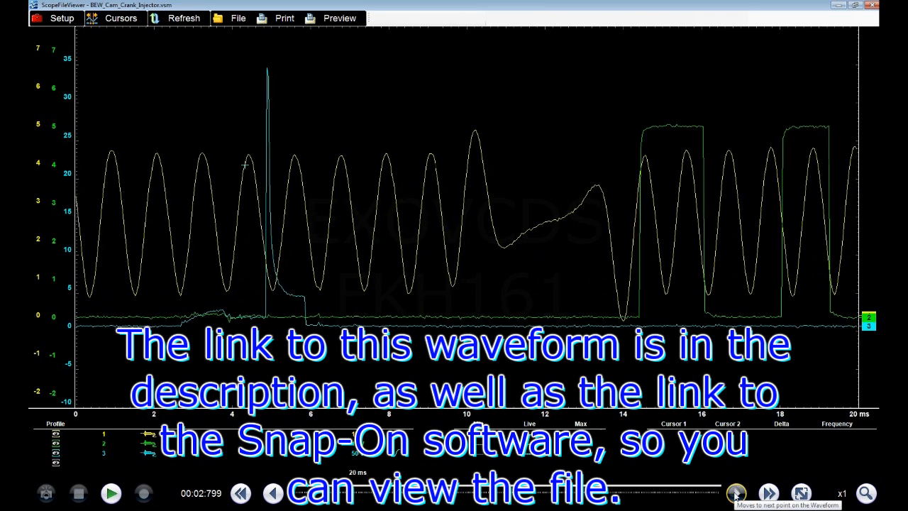
click(735, 494)
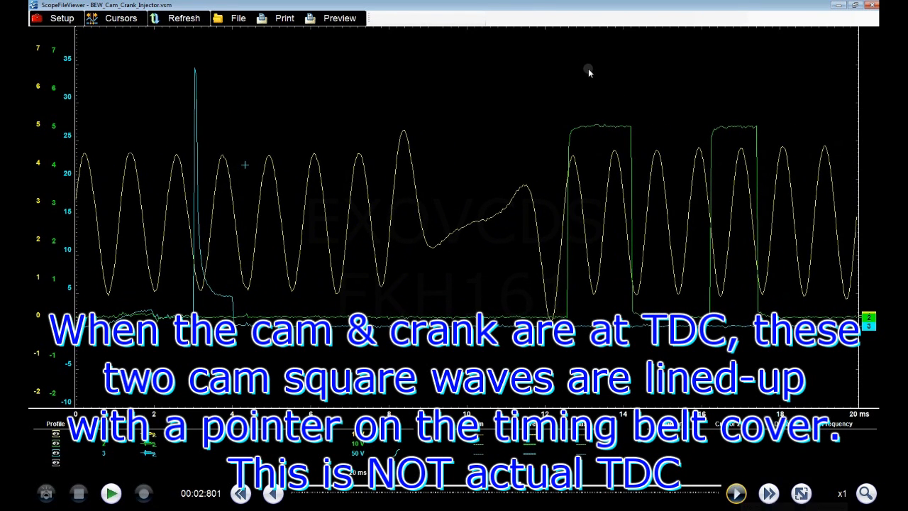
mouse_move(701, 177)
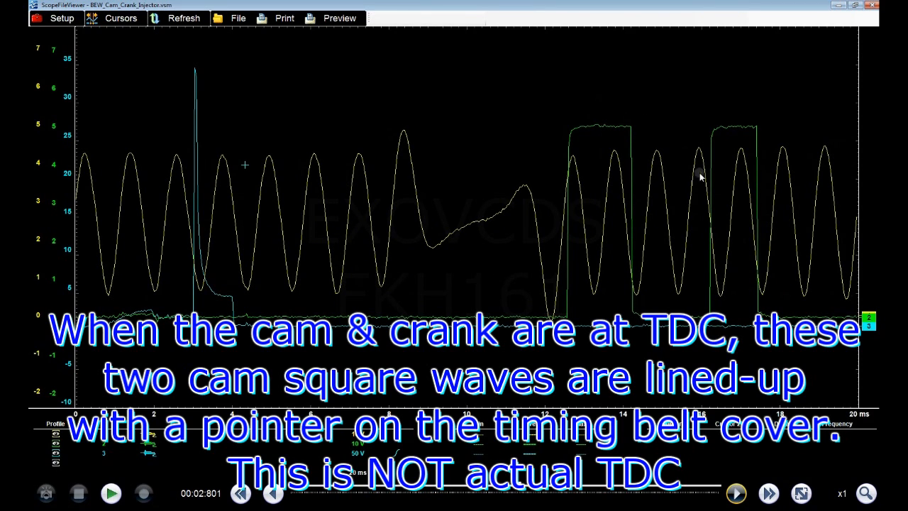
mouse_move(702, 167)
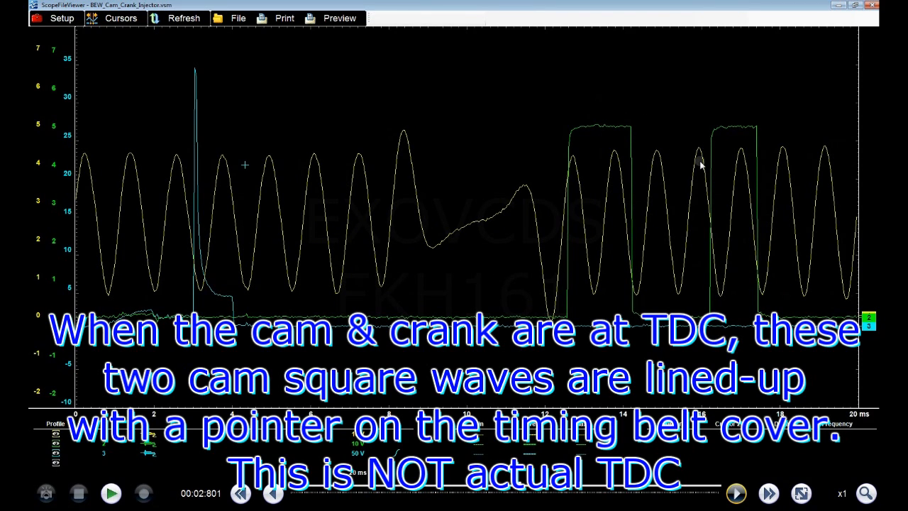
mouse_move(664, 218)
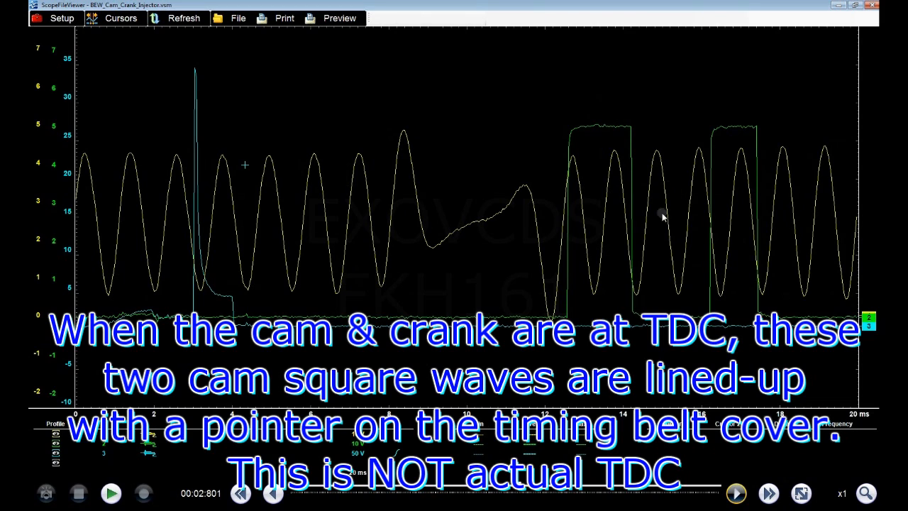
mouse_move(660, 258)
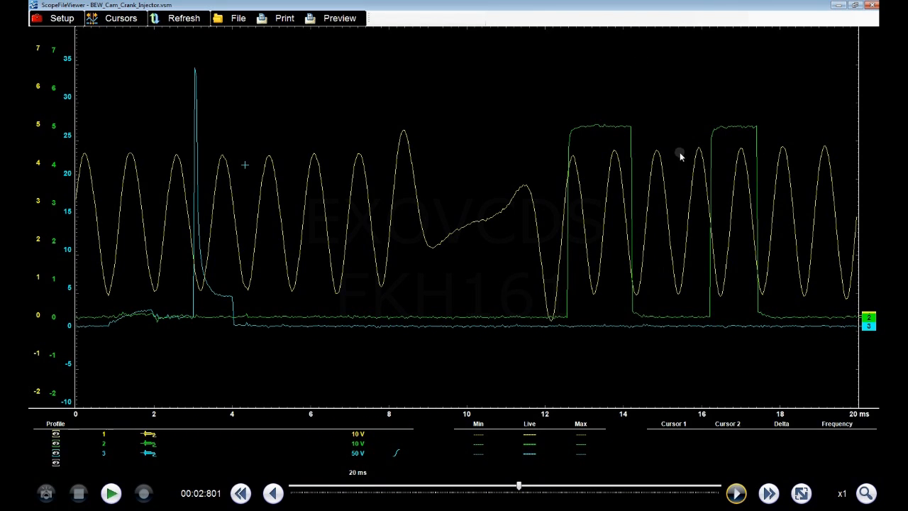
mouse_move(585, 356)
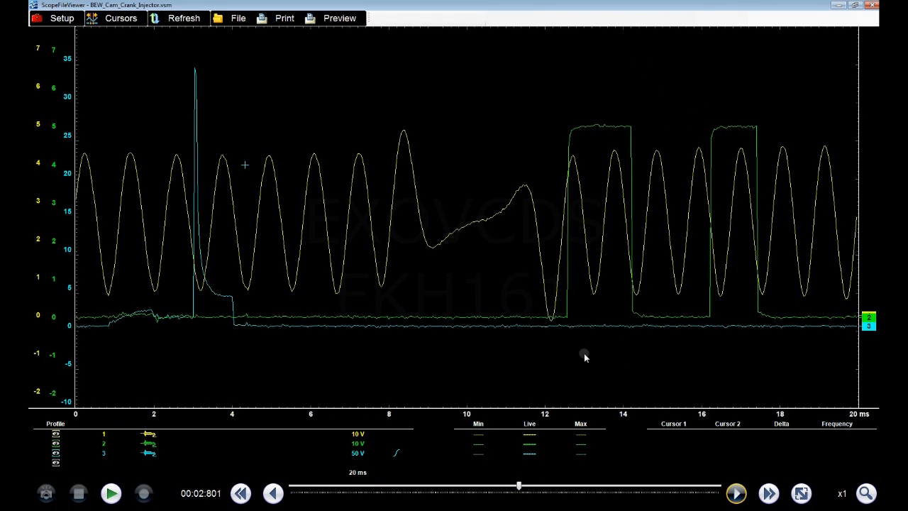
mouse_move(474, 345)
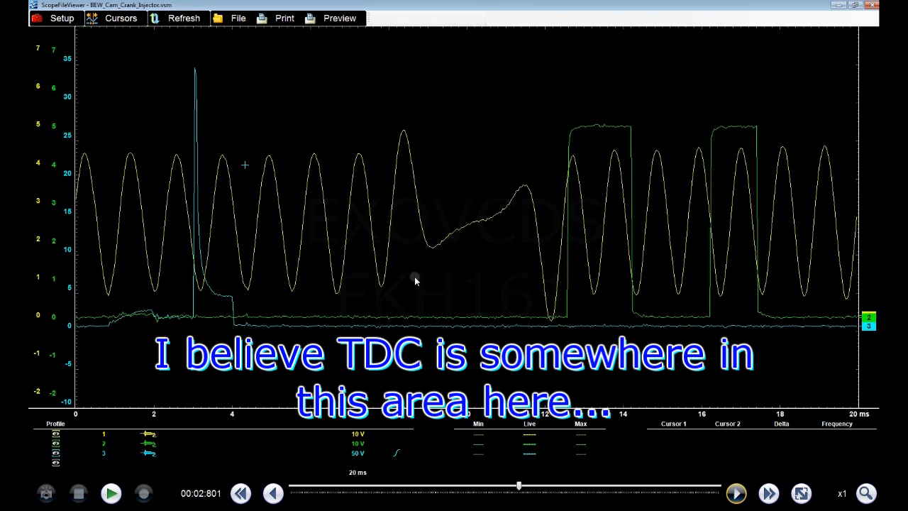
mouse_move(472, 178)
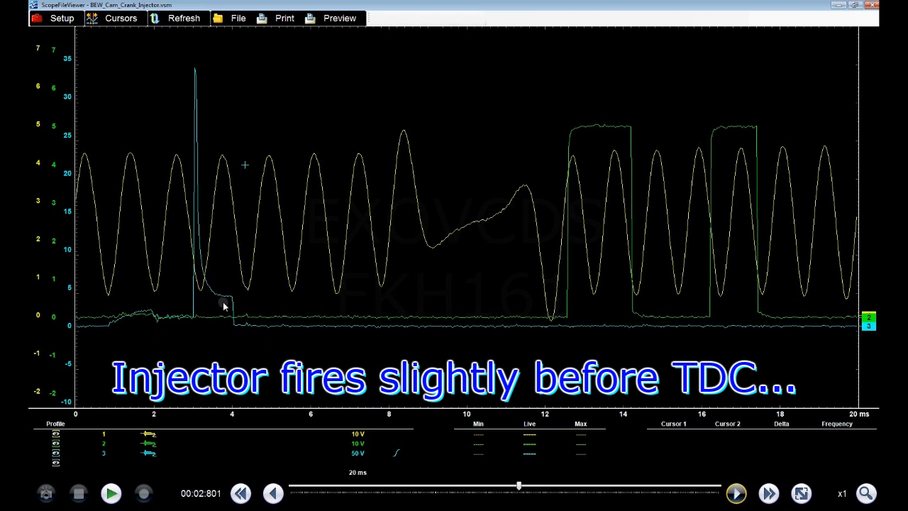
mouse_move(238, 179)
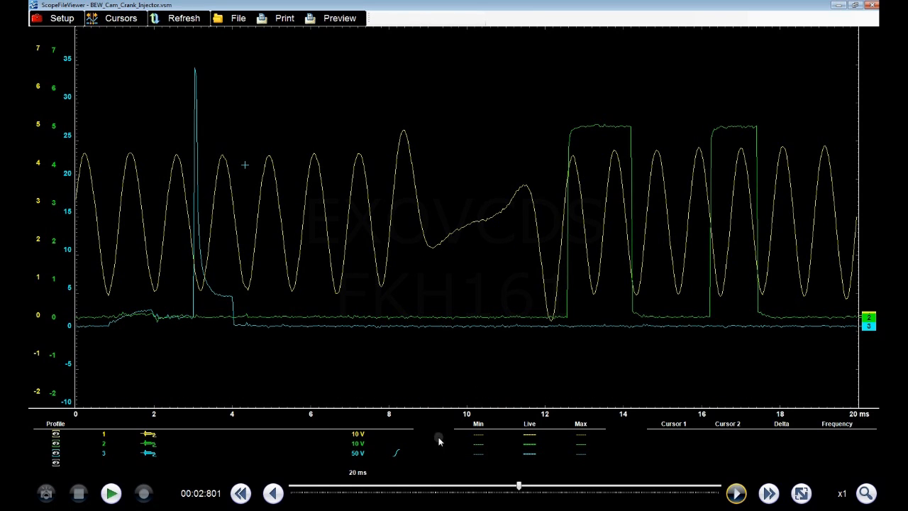
Step: Show both measurement cursors and place Cursor 1 on the injector spike for a 4.54 ms gap reading
click(121, 17)
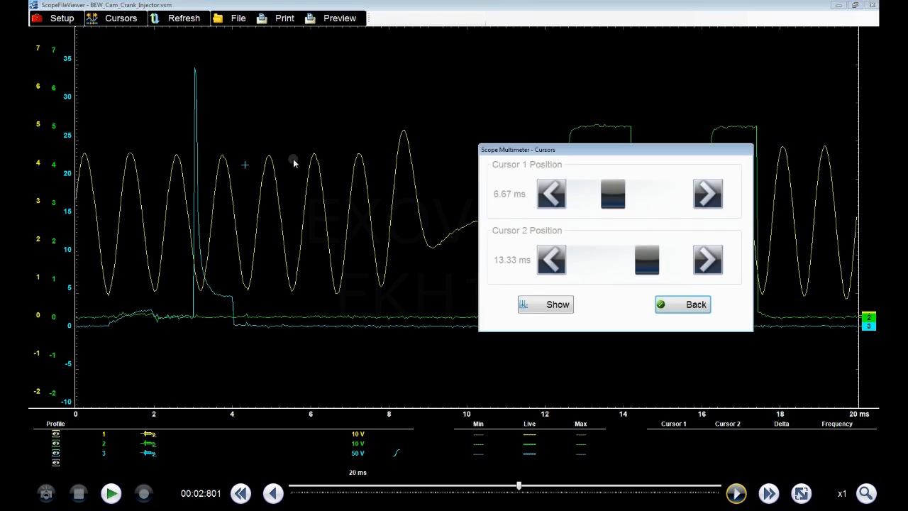
click(557, 304)
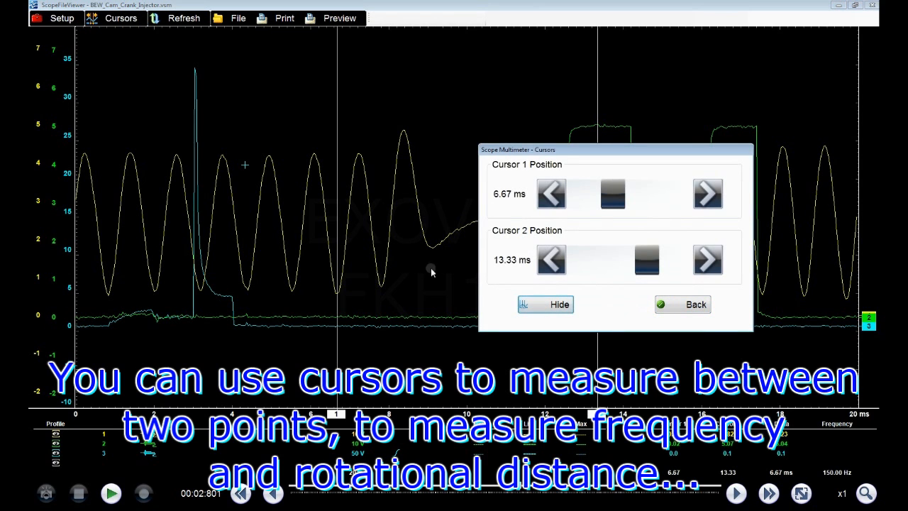
mouse_move(338, 417)
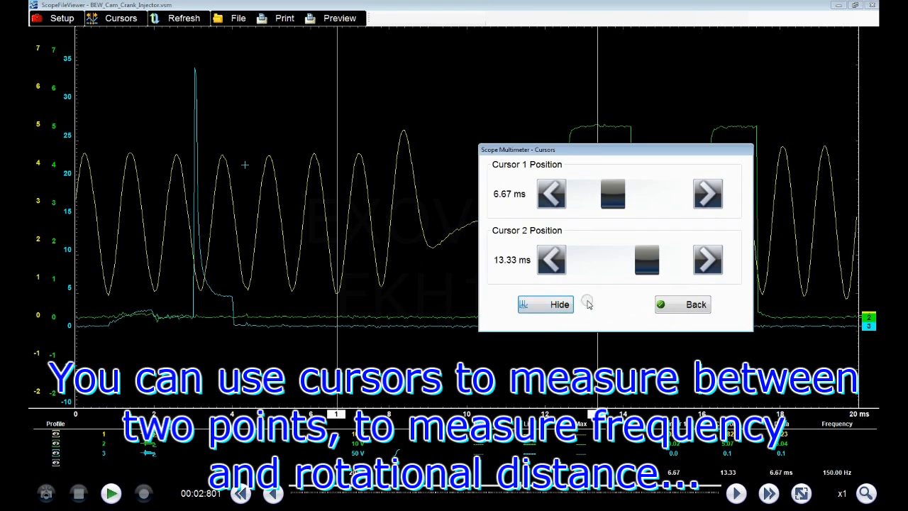
mouse_move(636, 311)
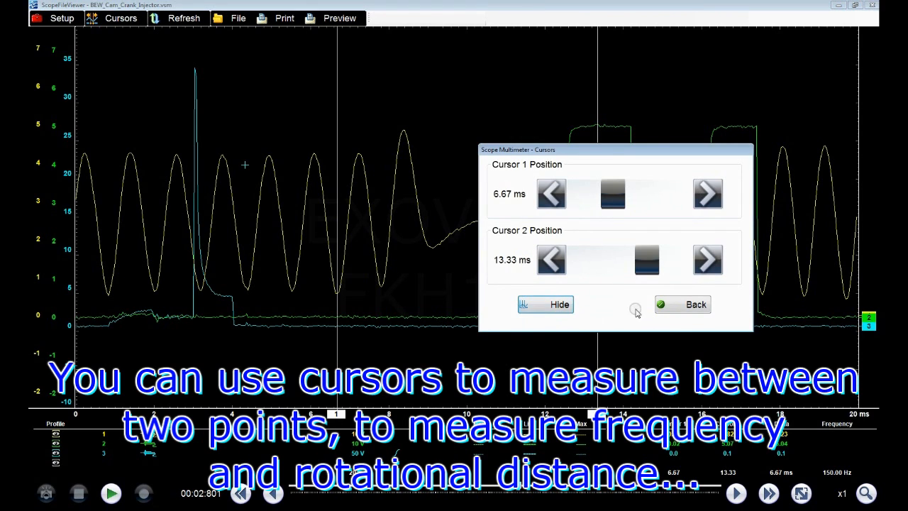
click(560, 304)
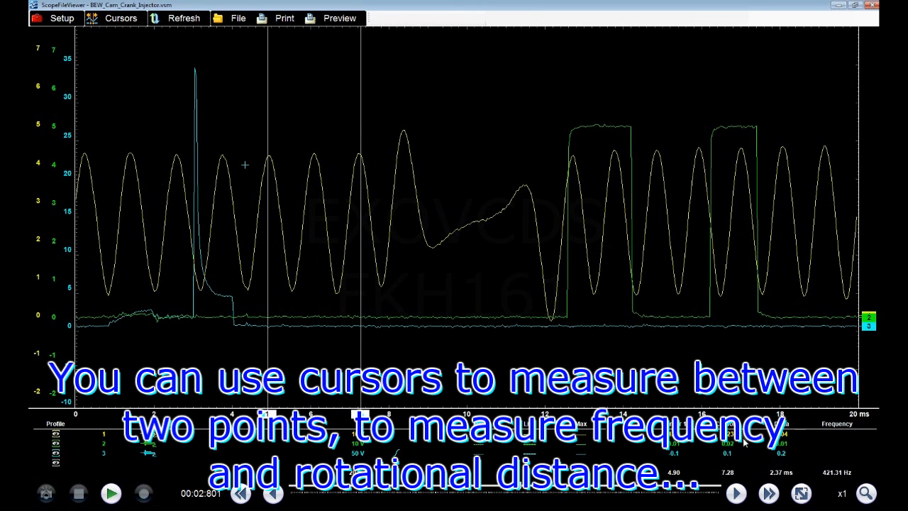
mouse_move(744, 441)
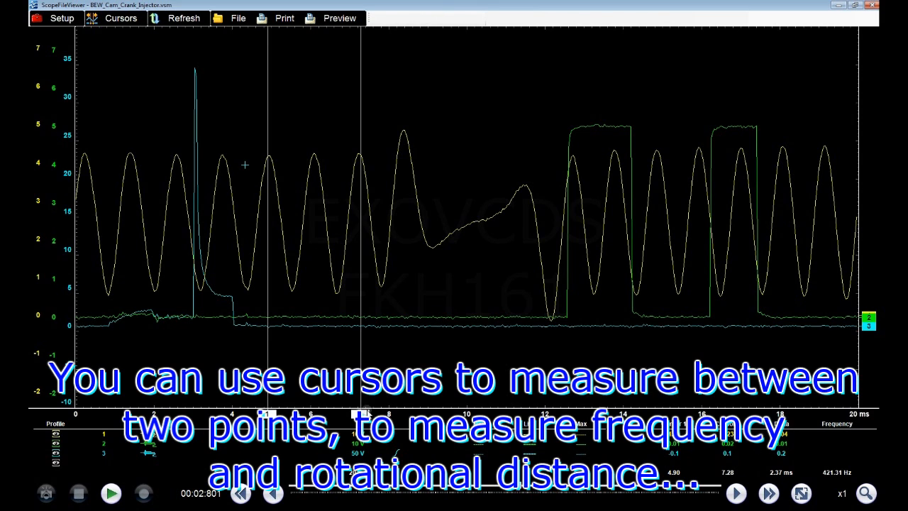
drag(362, 413, 429, 413)
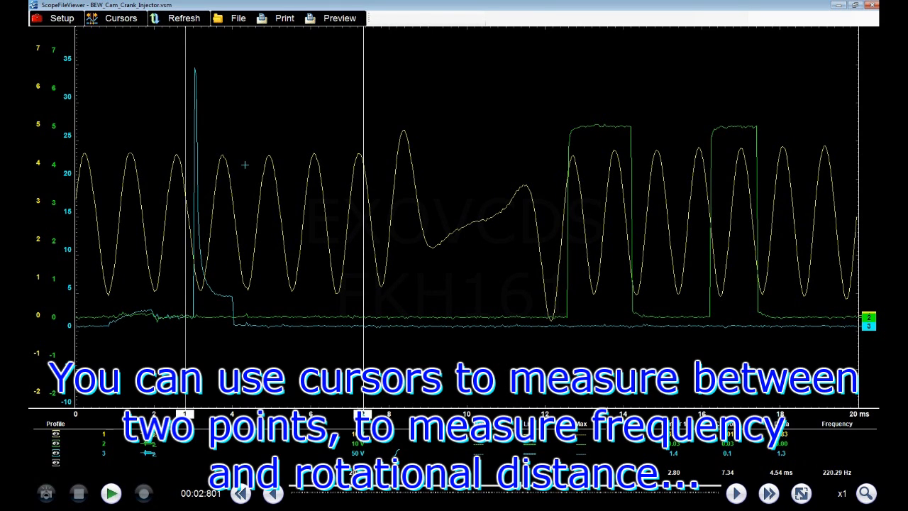
click(866, 494)
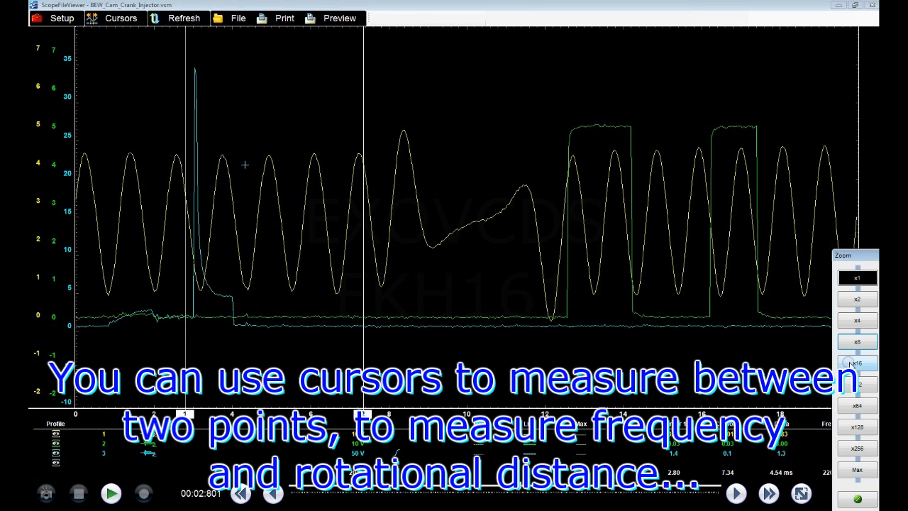
Step: Zoom out to x16 (320 ms) and move the playback slider to an earlier point in the capture
click(857, 364)
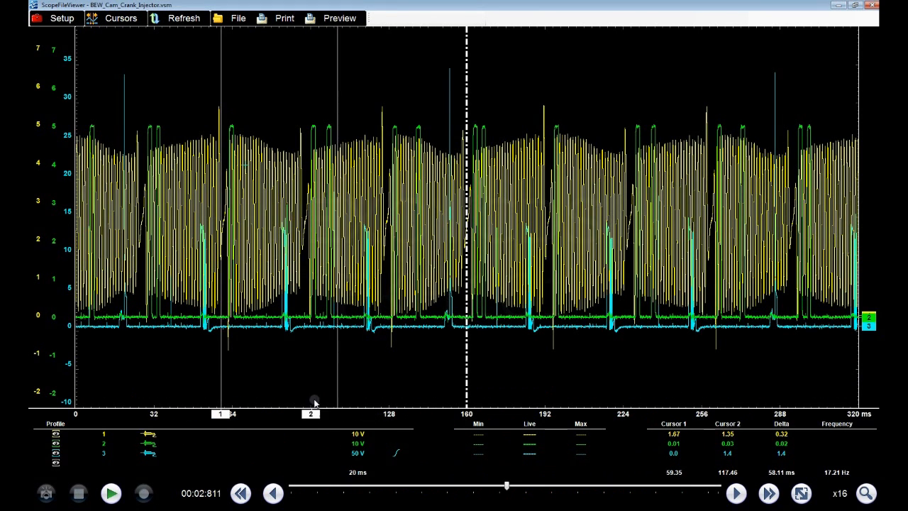
drag(338, 400, 386, 400)
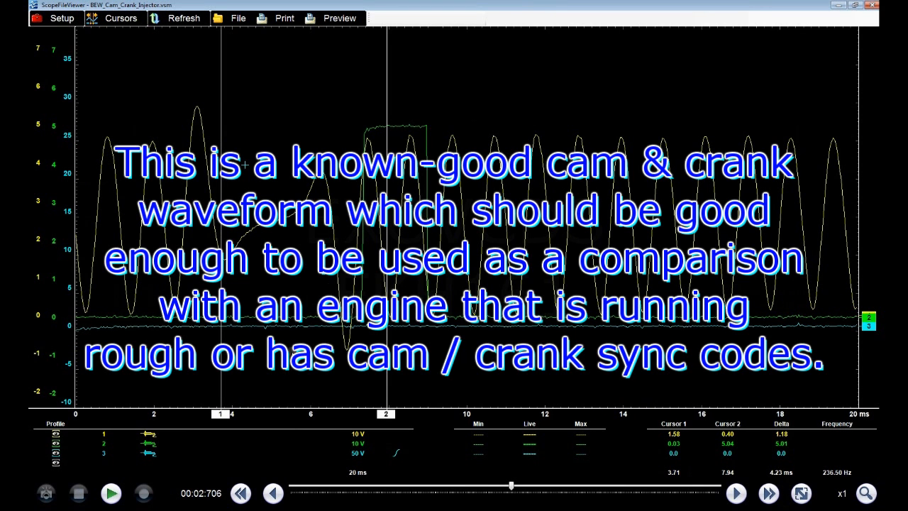
mouse_move(273, 298)
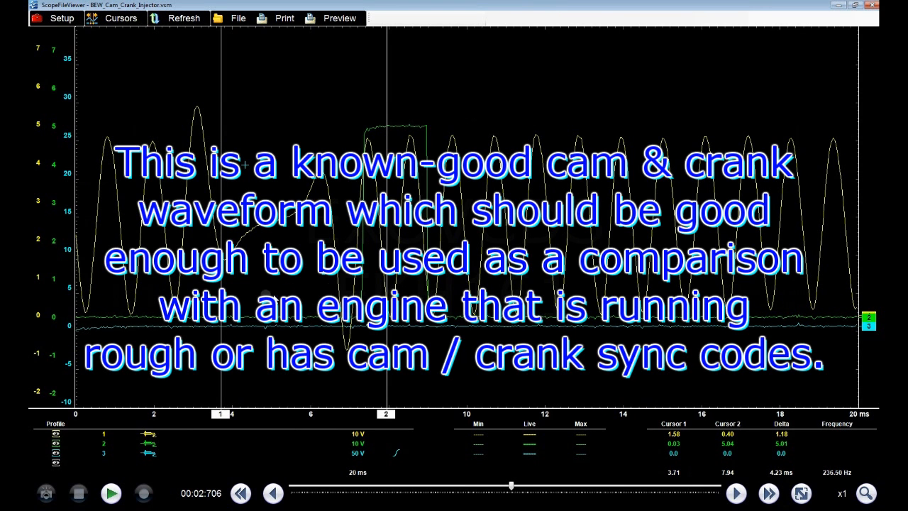